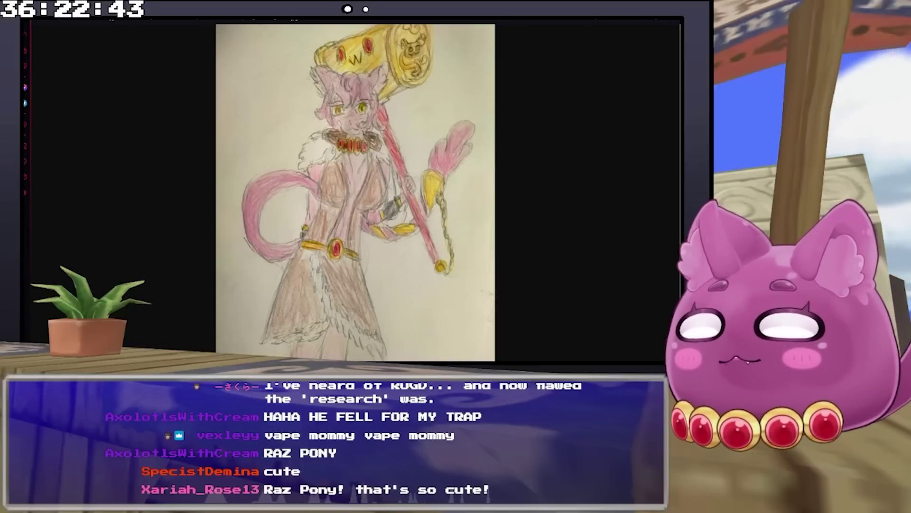
{"action": "mouse_move", "coordinate": [577, 158]}
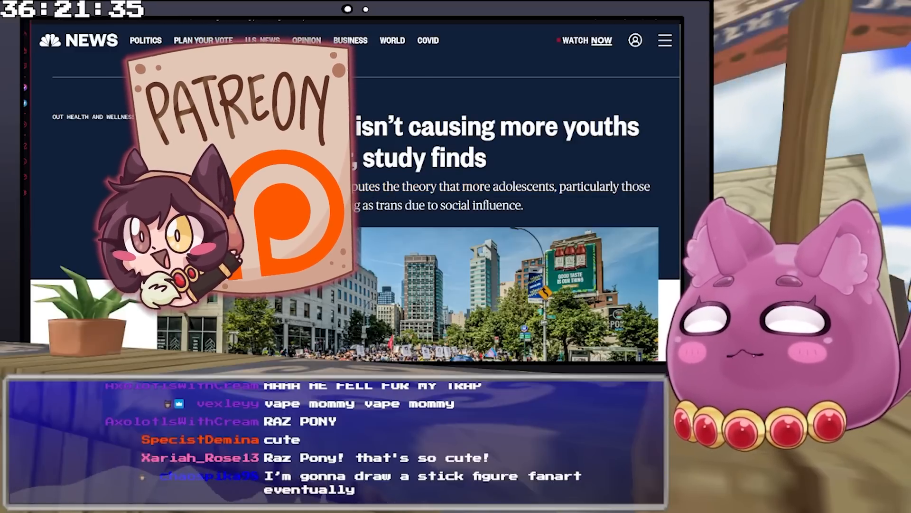
Scroll past the headline and hero photo to the article's opening paragraphs on the Pediatrics study
{"action": "scroll", "scroll_direction": "down", "scroll_amount": 3}
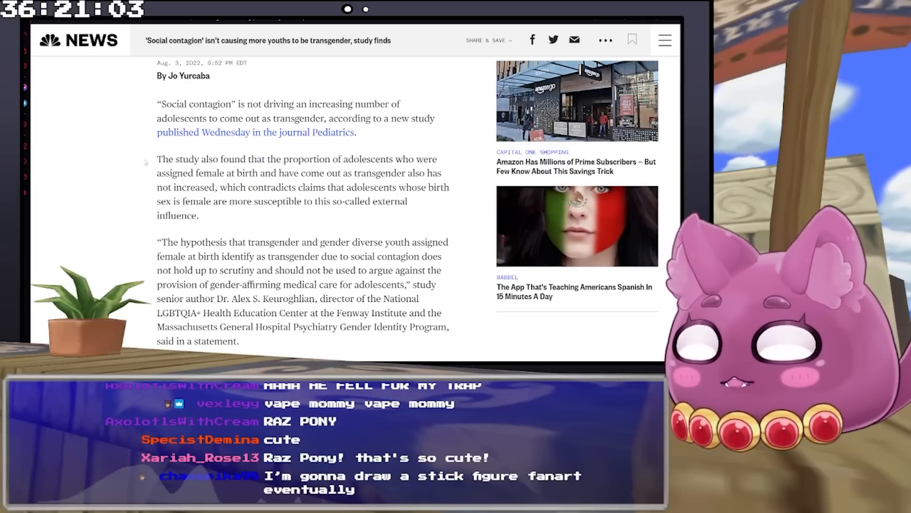
Highlight the full Keuroghlian quote, then read down to the 2018 PLOS One paper paragraph
{"action": "scroll", "scroll_direction": "down", "scroll_amount": 3}
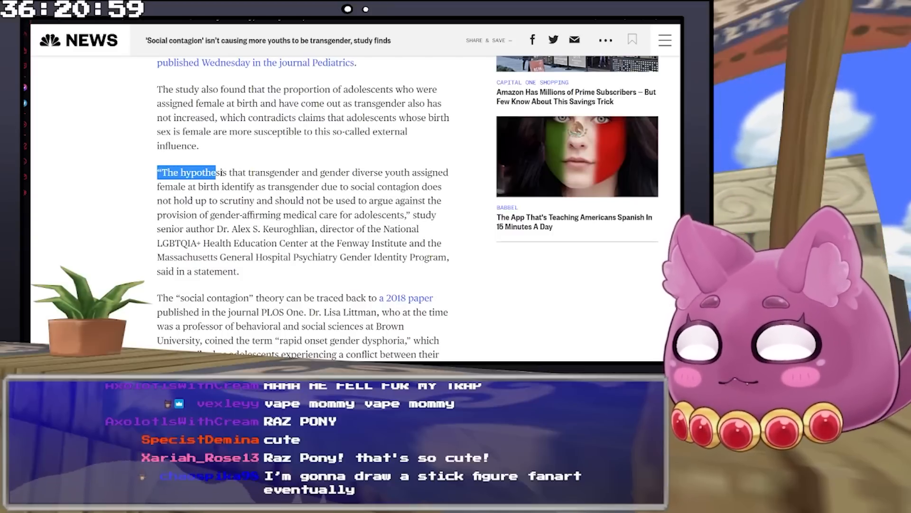
{"action": "left_click_drag", "start_coordinate": [216, 172], "coordinate": [374, 187]}
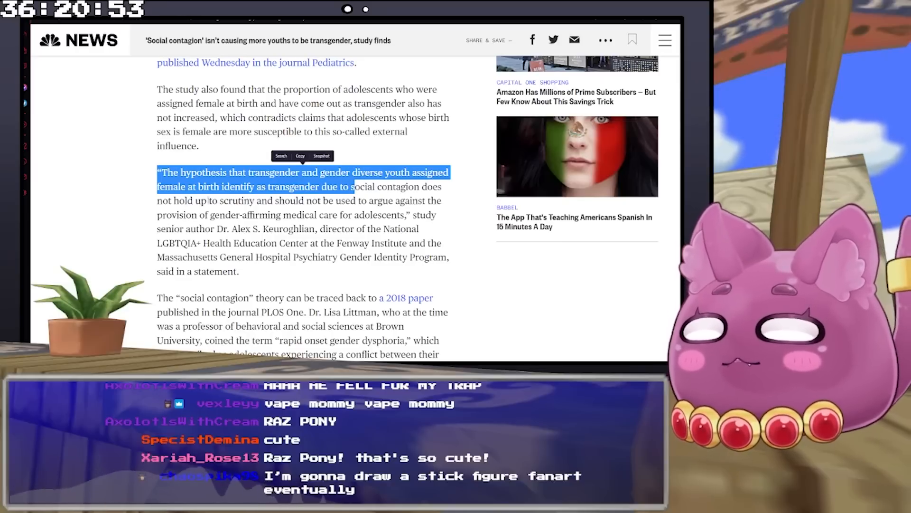
{"action": "left_click", "coordinate": [249, 232]}
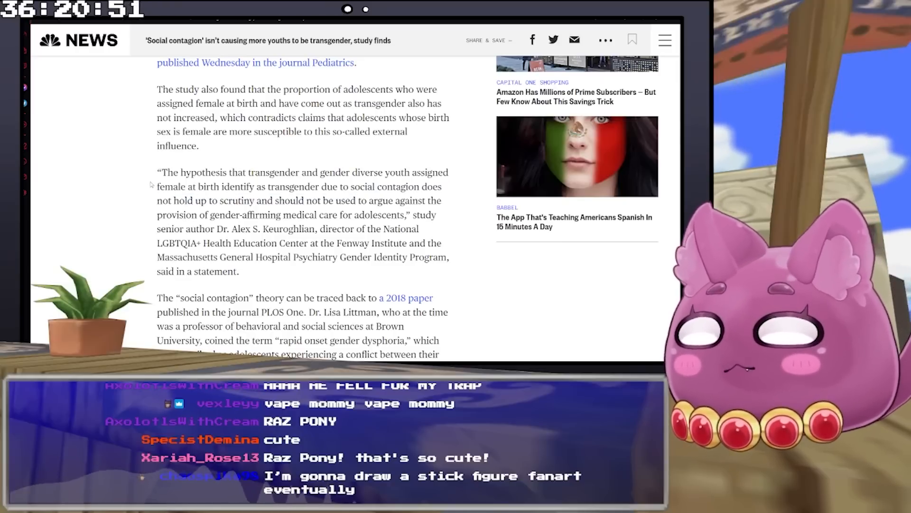
{"action": "left_click_drag", "start_coordinate": [157, 171], "coordinate": [197, 187]}
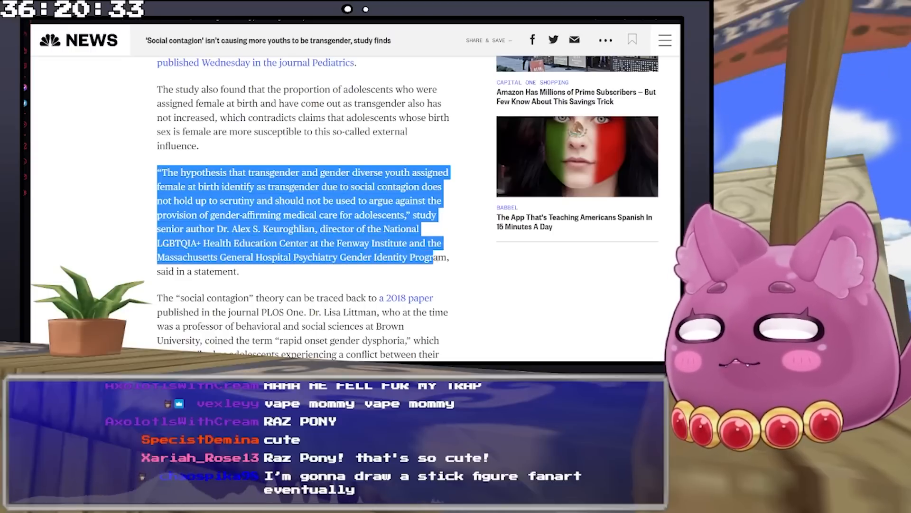
{"action": "scroll", "scroll_direction": "down", "scroll_amount": 3}
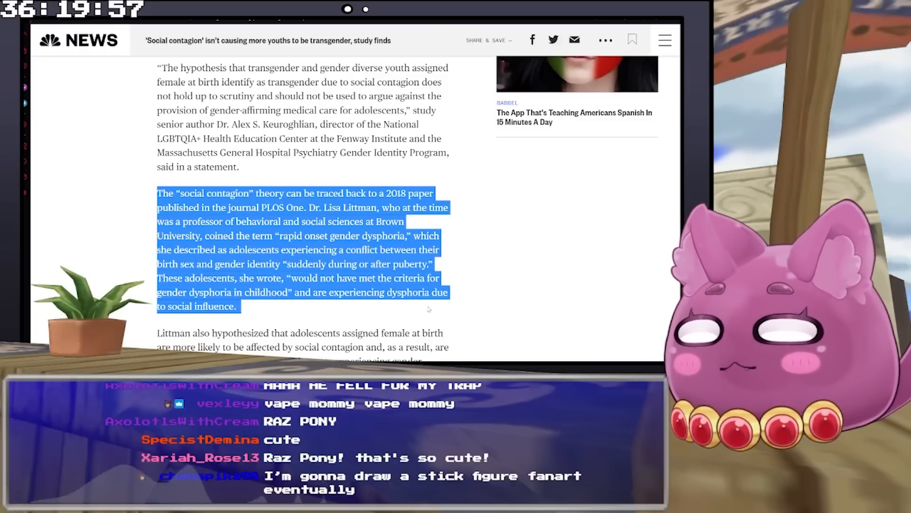
Read down to the PLOS One correction noting Littman surveyed parents rather than youth
{"action": "scroll", "scroll_direction": "down", "scroll_amount": 3}
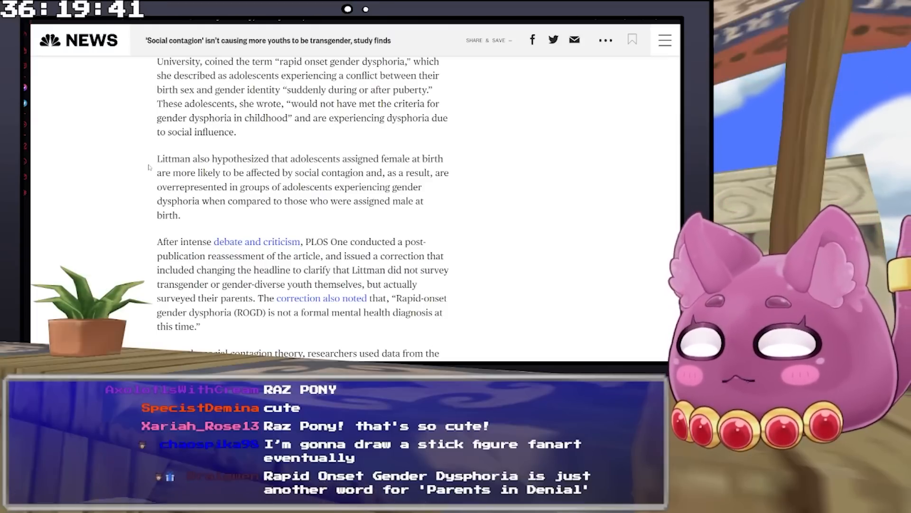
{"action": "scroll", "scroll_direction": "down", "scroll_amount": 3}
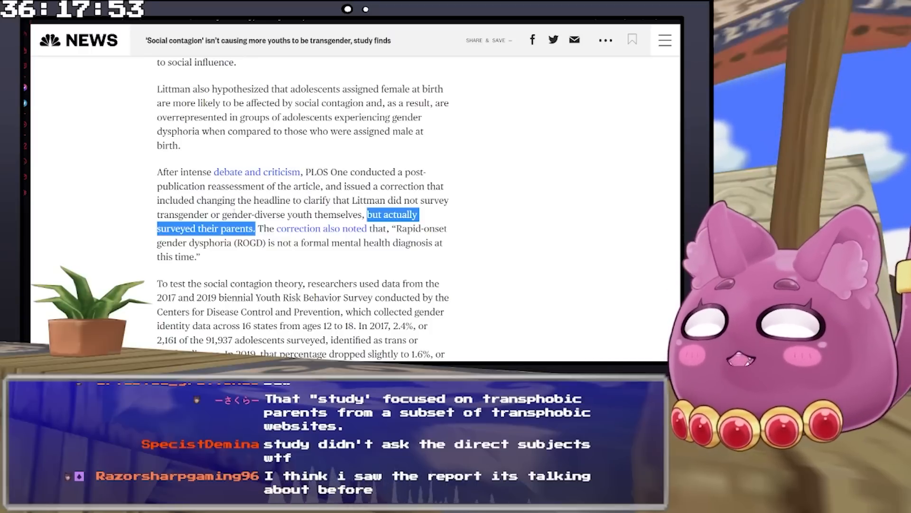
Read through the 2017 and 2019 survey figures and the researchers' conclusion to the assigned-male finding
{"action": "scroll", "scroll_direction": "down", "scroll_amount": 3}
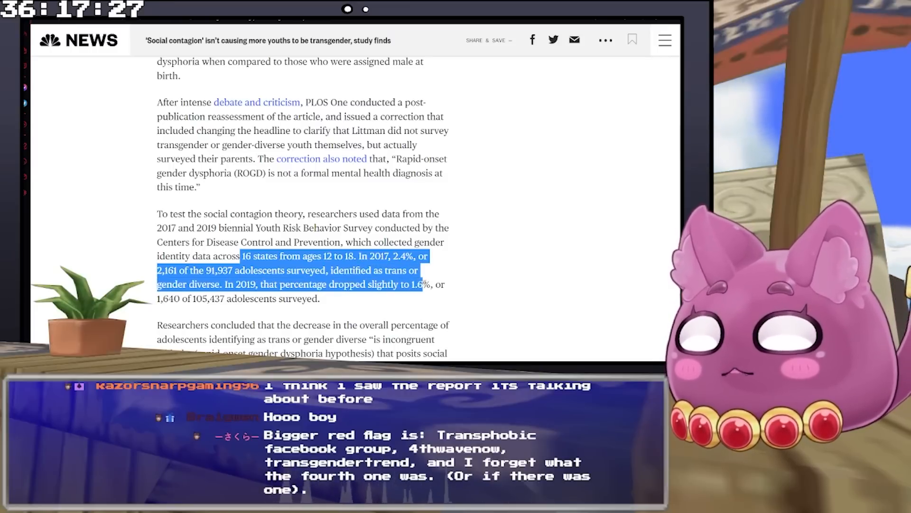
{"action": "scroll", "scroll_direction": "up", "scroll_amount": 3}
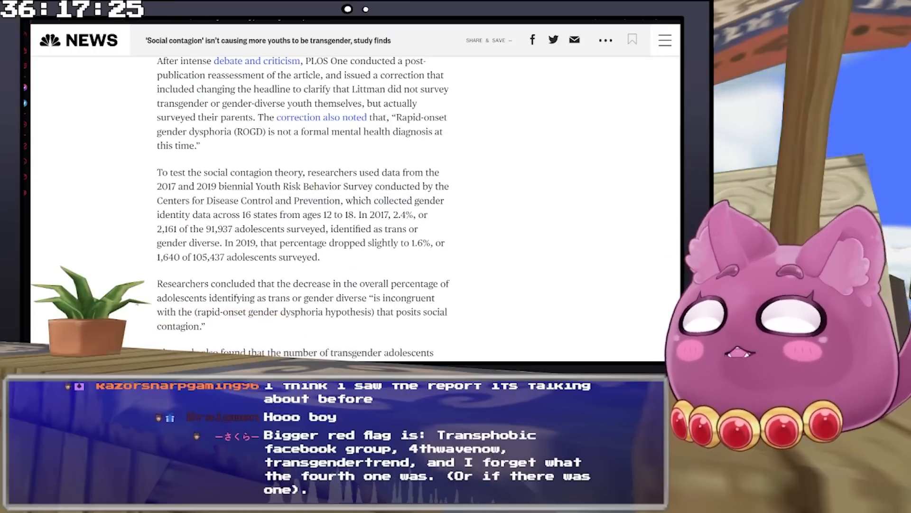
{"action": "scroll", "scroll_direction": "down", "scroll_amount": 3}
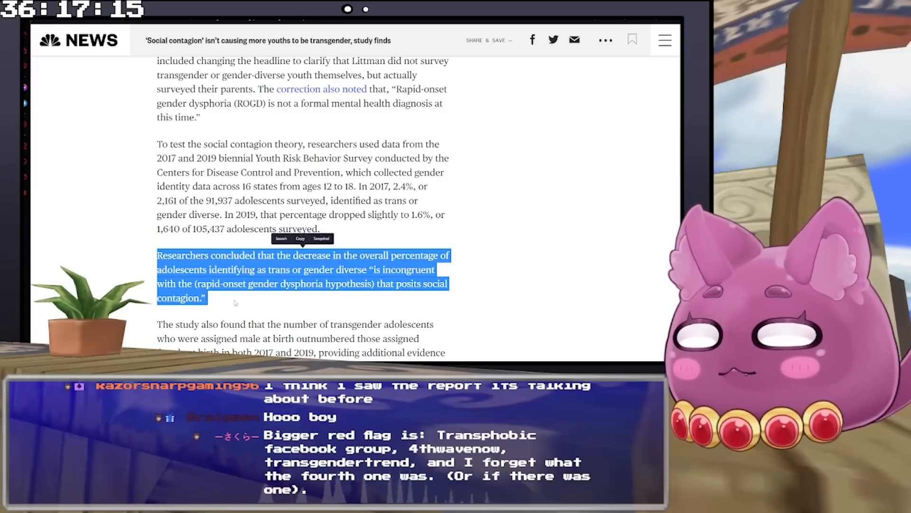
{"action": "scroll", "scroll_direction": "down", "scroll_amount": 3}
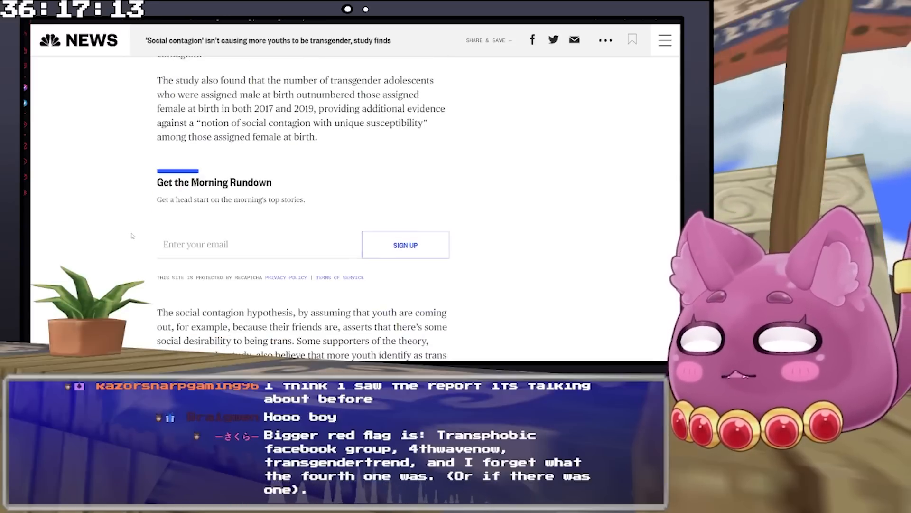
Scroll back up to the survey figures and researchers' conclusion
{"action": "scroll", "scroll_direction": "up", "scroll_amount": 3}
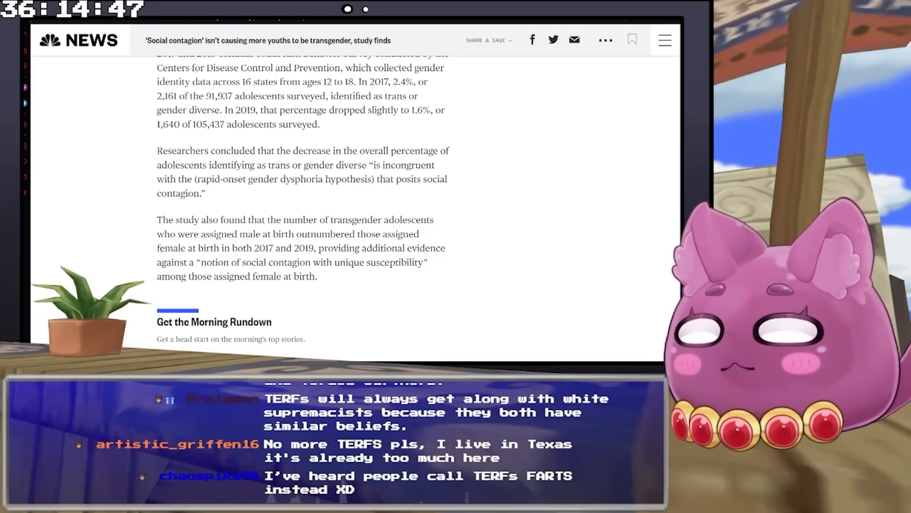
Read down to the paragraph explaining the social contagion hypothesis above the Recommended box
{"action": "scroll", "scroll_direction": "down", "scroll_amount": 3}
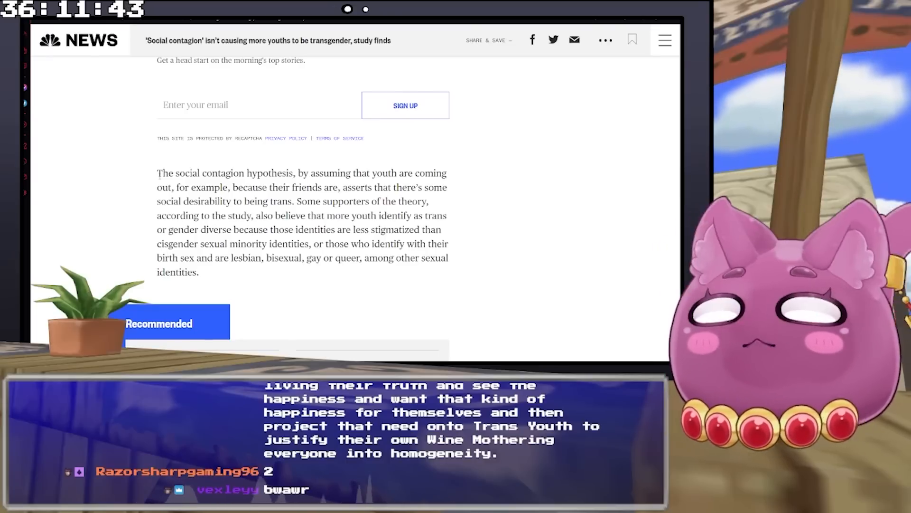
Move past the Recommended box to the bullying rates and Dr. Turban's 'absurd' statement
{"action": "scroll", "scroll_direction": "down", "scroll_amount": 3}
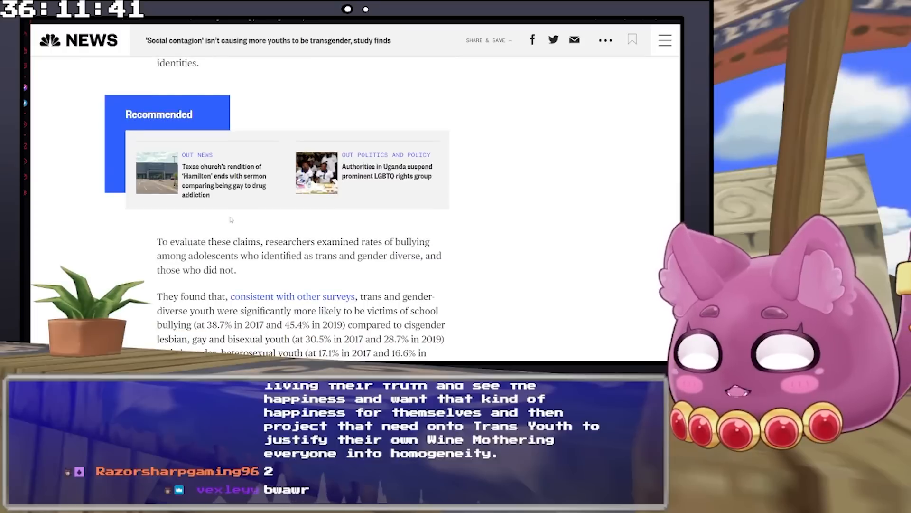
{"action": "scroll", "scroll_direction": "up", "scroll_amount": 3}
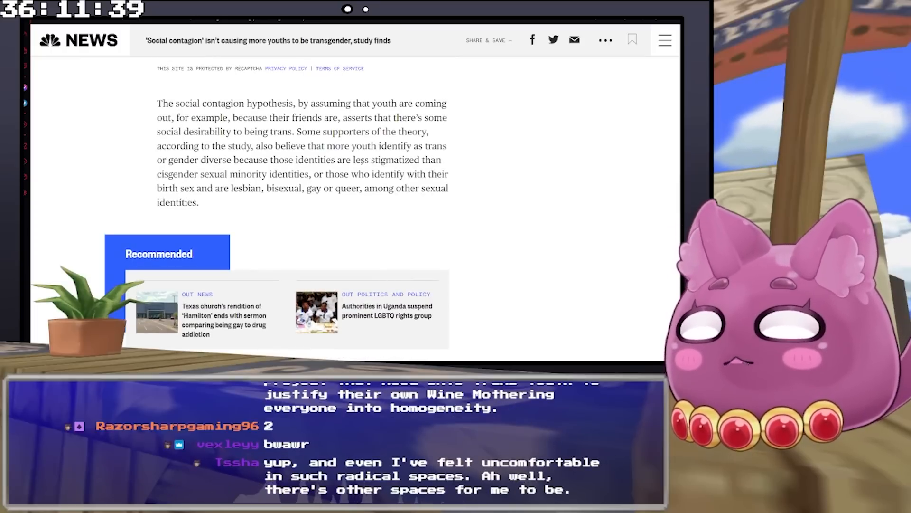
{"action": "scroll", "scroll_direction": "down", "scroll_amount": 3}
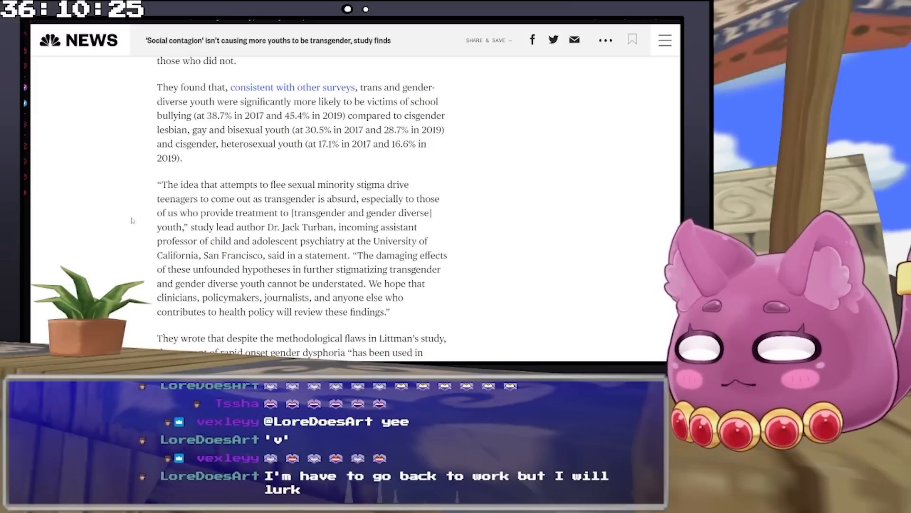
Read down to the paragraph on Florida's June guidance against gender-affirming care for minors
{"action": "scroll", "scroll_direction": "down", "scroll_amount": 3}
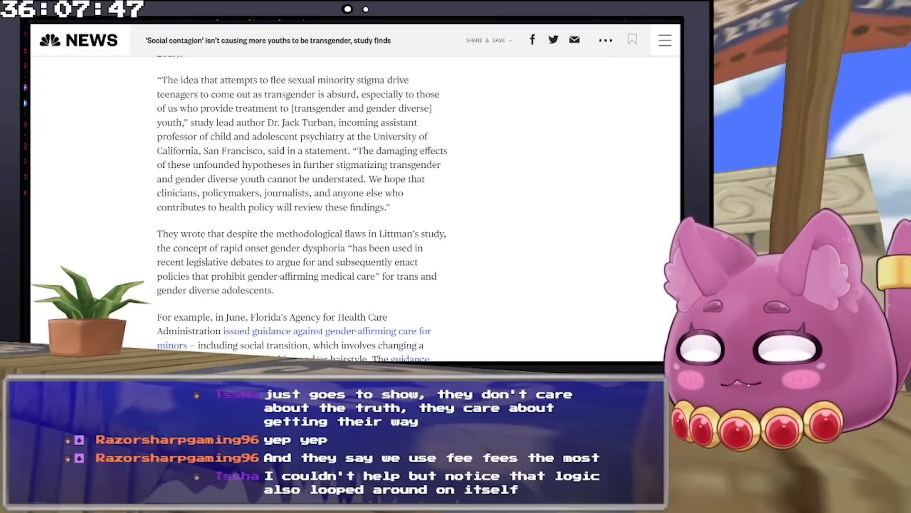
{"action": "scroll", "scroll_direction": "down", "scroll_amount": 3}
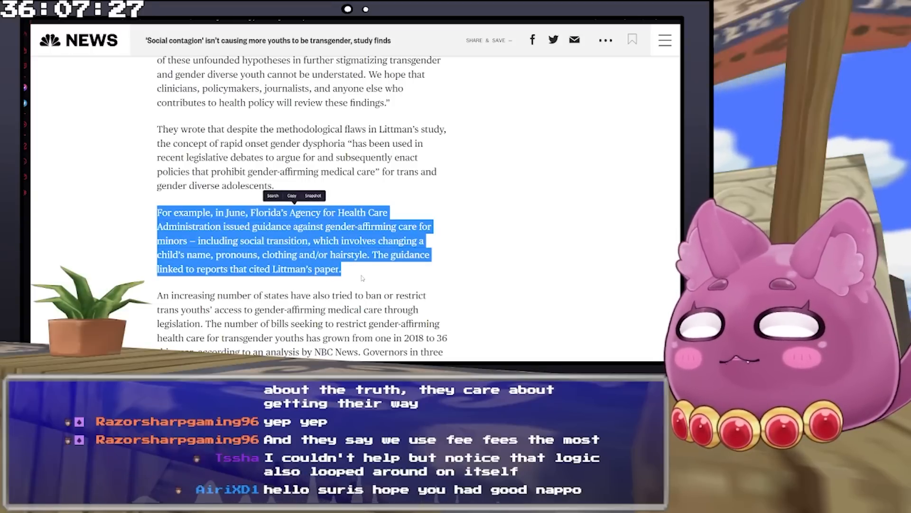
Highlight the passage on bills growing to 36 and Alabama, Arkansas and Tennessee, then clear it
{"action": "scroll", "scroll_direction": "down", "scroll_amount": 3}
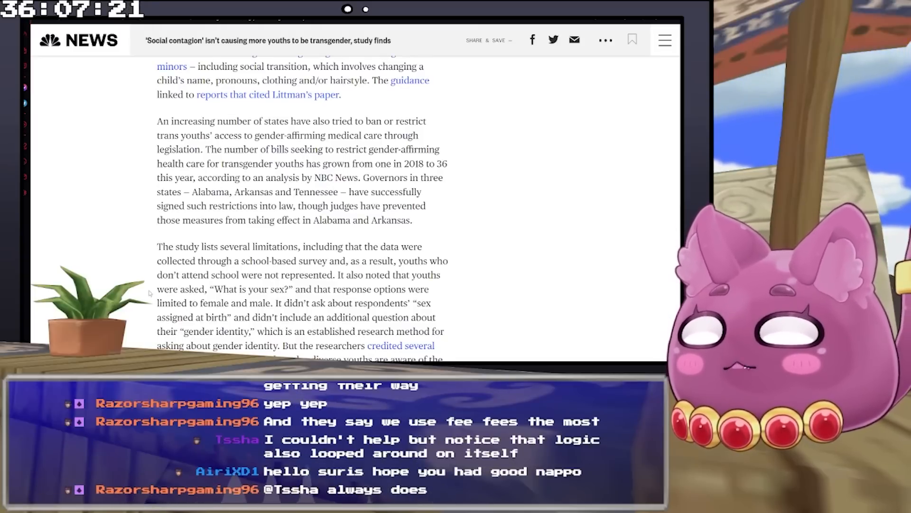
{"action": "mouse_move", "coordinate": [212, 112]}
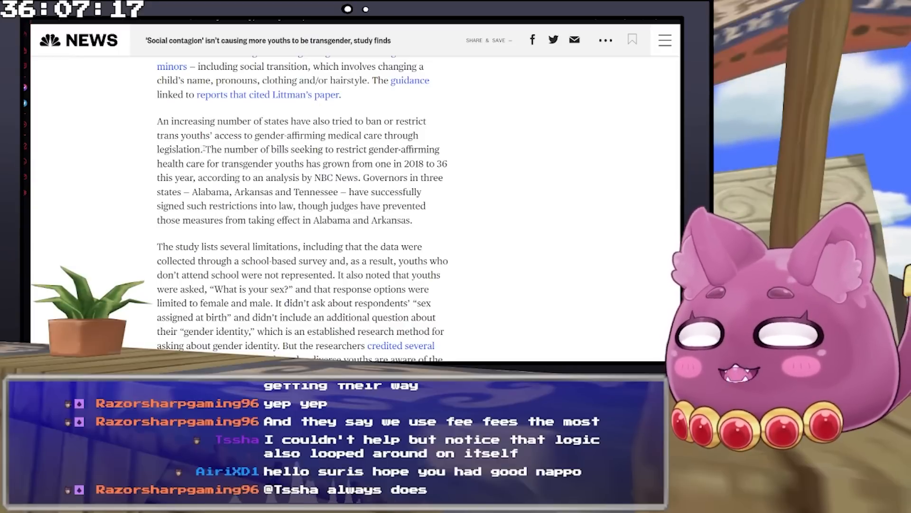
{"action": "left_click_drag", "start_coordinate": [205, 149], "coordinate": [344, 149]}
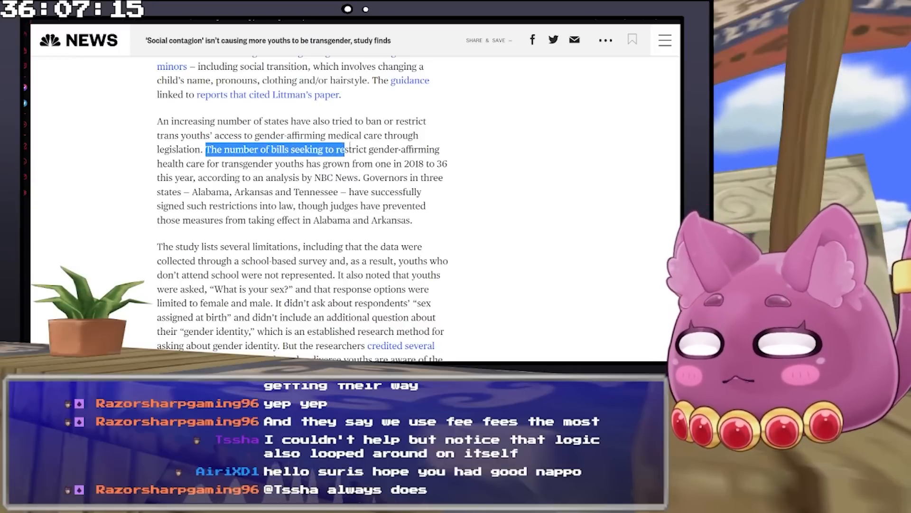
{"action": "left_click_drag", "start_coordinate": [343, 149], "coordinate": [294, 164]}
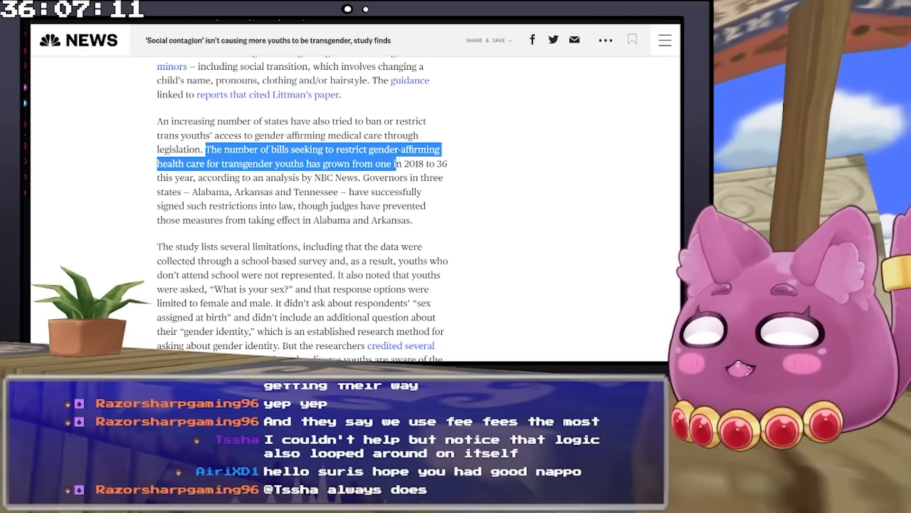
{"action": "left_click_drag", "start_coordinate": [392, 163], "coordinate": [231, 192]}
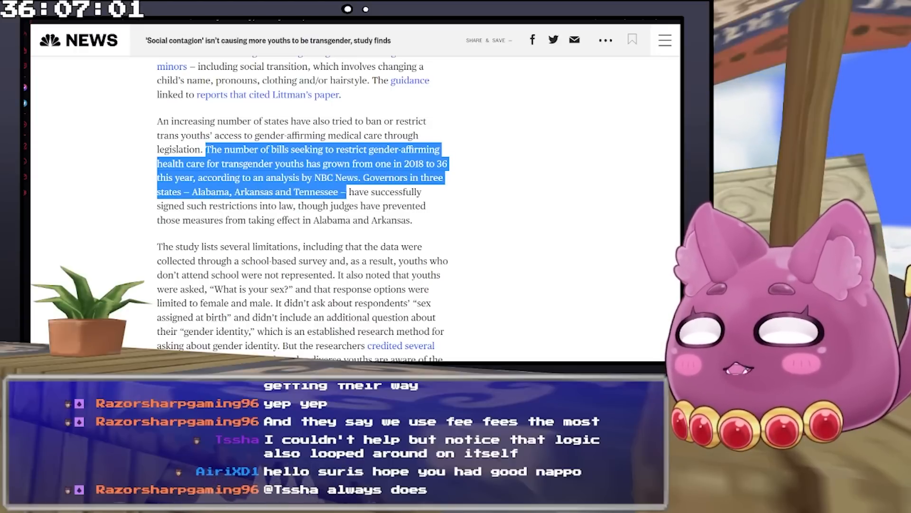
{"action": "left_click_drag", "start_coordinate": [348, 191], "coordinate": [301, 206]}
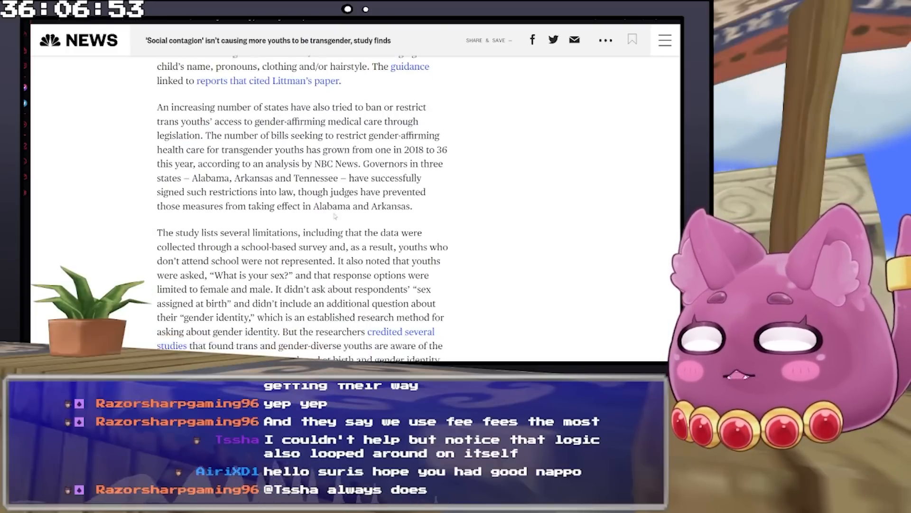
Highlight the study limitations paragraph through 'limited to female and male'
{"action": "scroll", "scroll_direction": "down", "scroll_amount": 3}
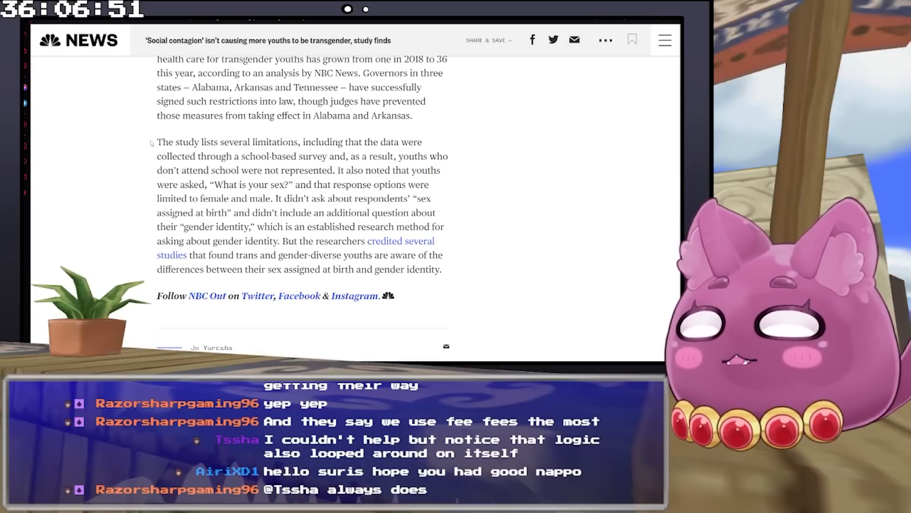
{"action": "left_click_drag", "start_coordinate": [156, 142], "coordinate": [269, 156]}
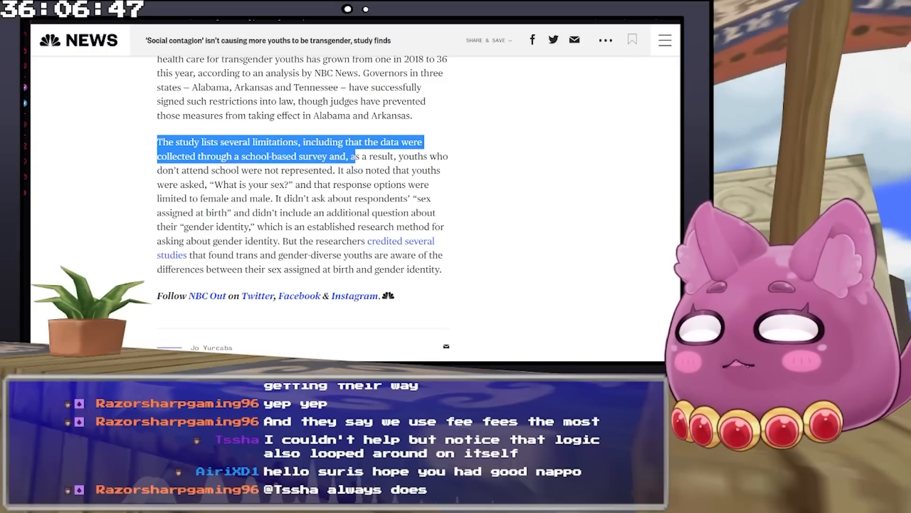
{"action": "left_click_drag", "start_coordinate": [350, 156], "coordinate": [238, 170]}
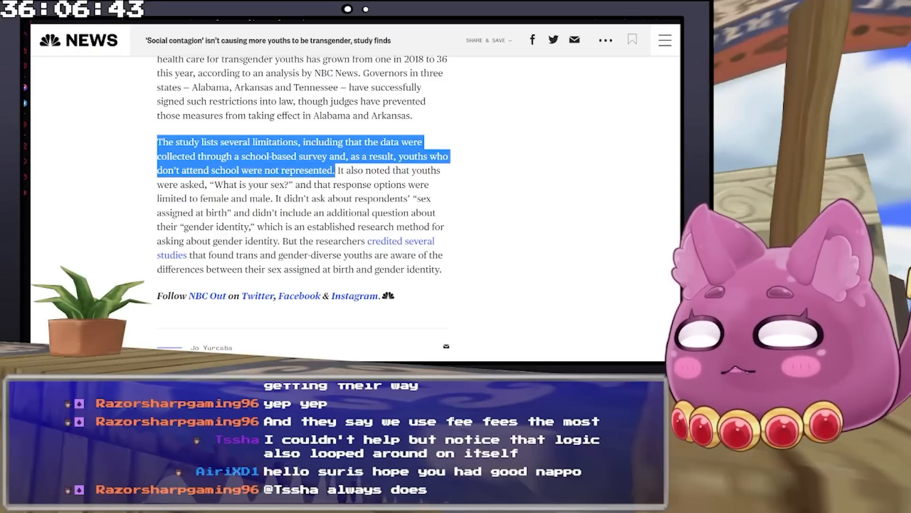
{"action": "left_click_drag", "start_coordinate": [332, 170], "coordinate": [206, 185]}
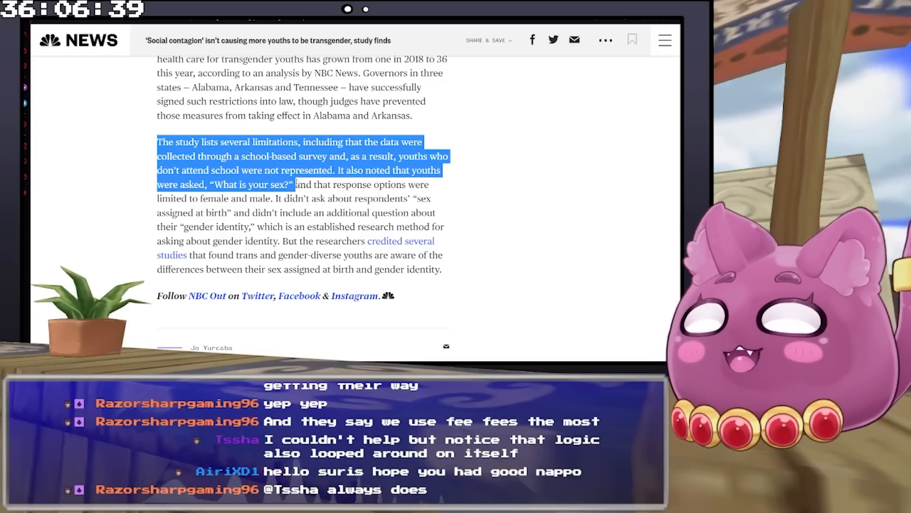
{"action": "left_click_drag", "start_coordinate": [295, 184], "coordinate": [268, 198]}
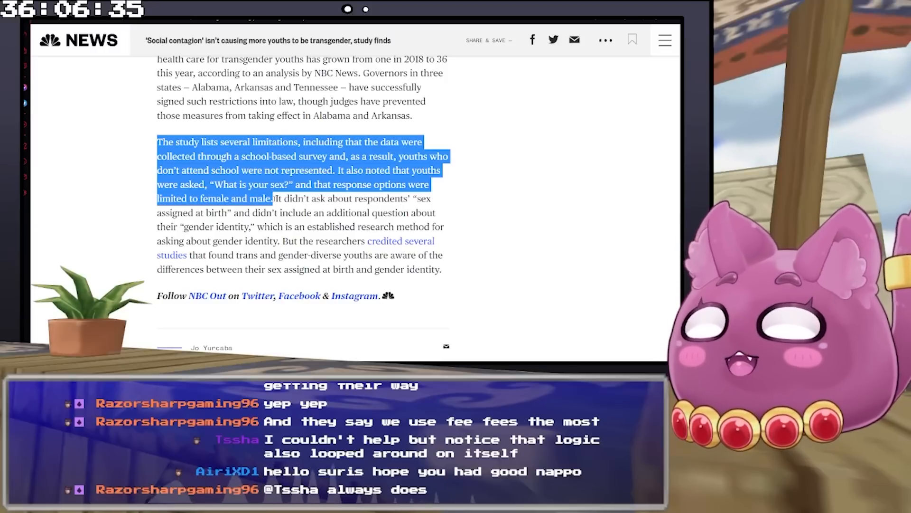
{"action": "left_click_drag", "start_coordinate": [273, 198], "coordinate": [236, 212]}
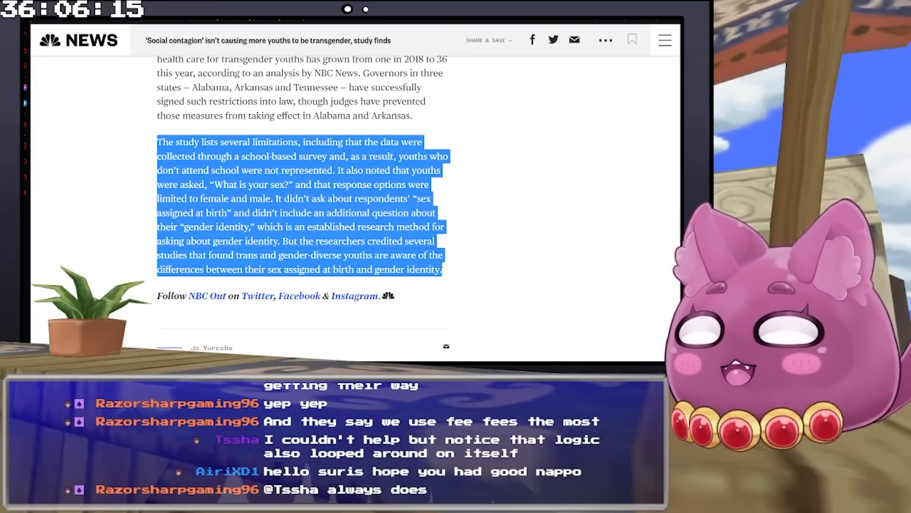
Return to the article top and open the linked study in the journal Pediatrics
{"action": "scroll", "scroll_direction": "up", "scroll_amount": 3}
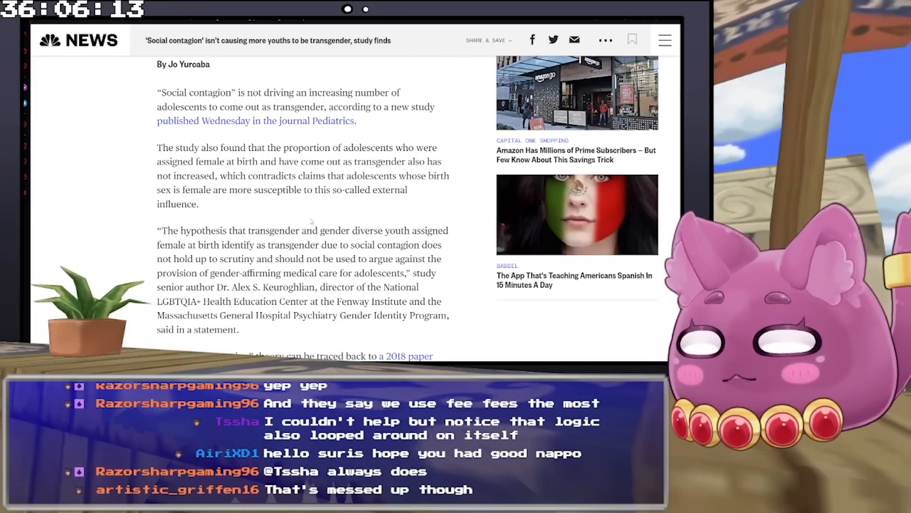
{"action": "scroll", "scroll_direction": "up", "scroll_amount": 3}
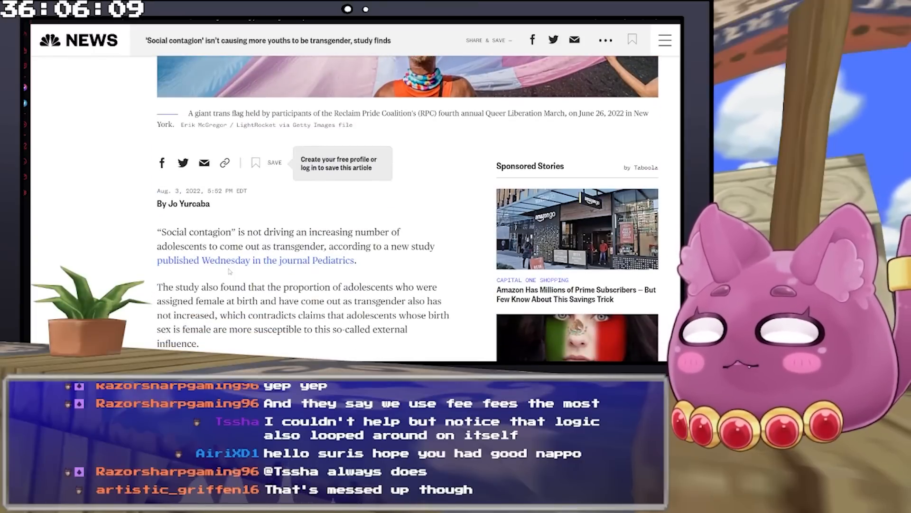
{"action": "left_click", "coordinate": [254, 261]}
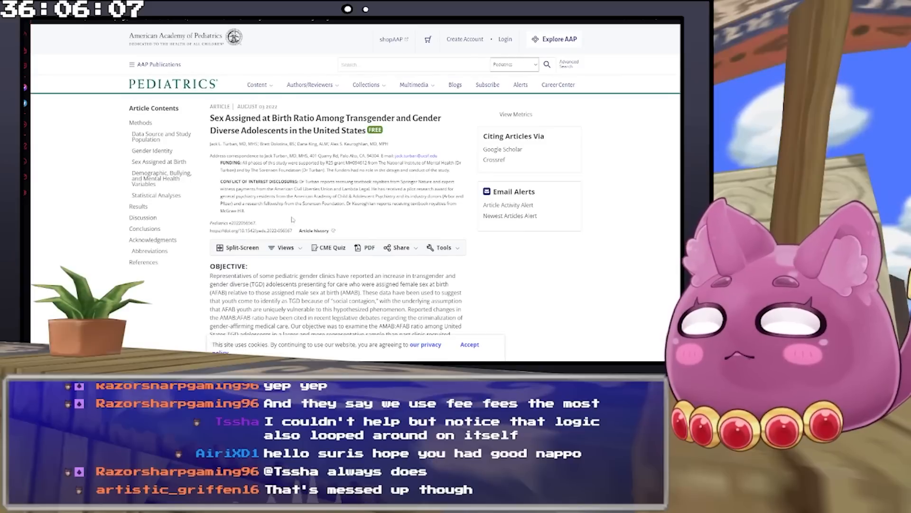
{"action": "scroll", "scroll_direction": "down", "scroll_amount": 3}
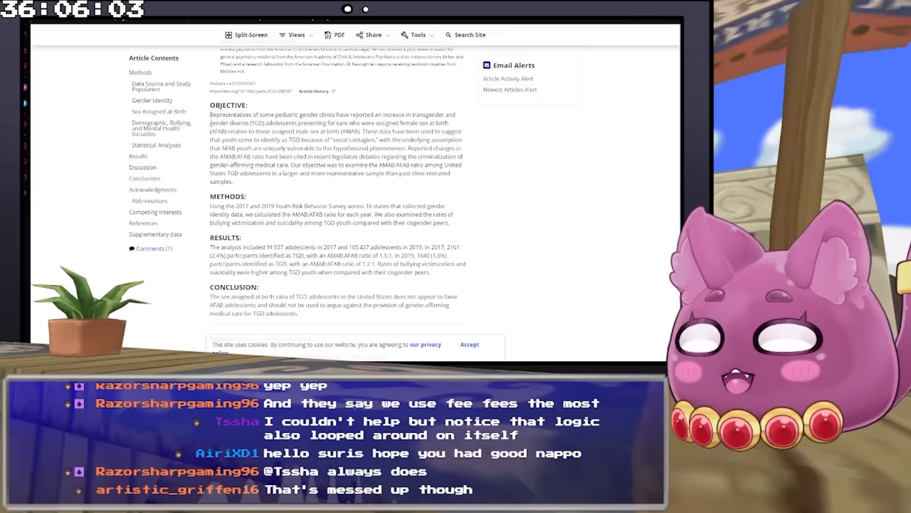
{"action": "left_click_drag", "start_coordinate": [211, 115], "coordinate": [305, 124]}
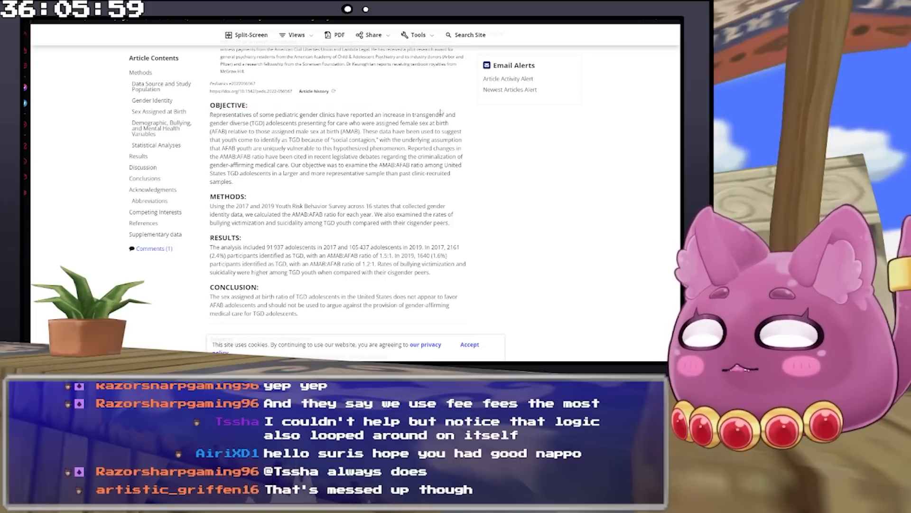
{"action": "left_click_drag", "start_coordinate": [210, 114], "coordinate": [297, 123]}
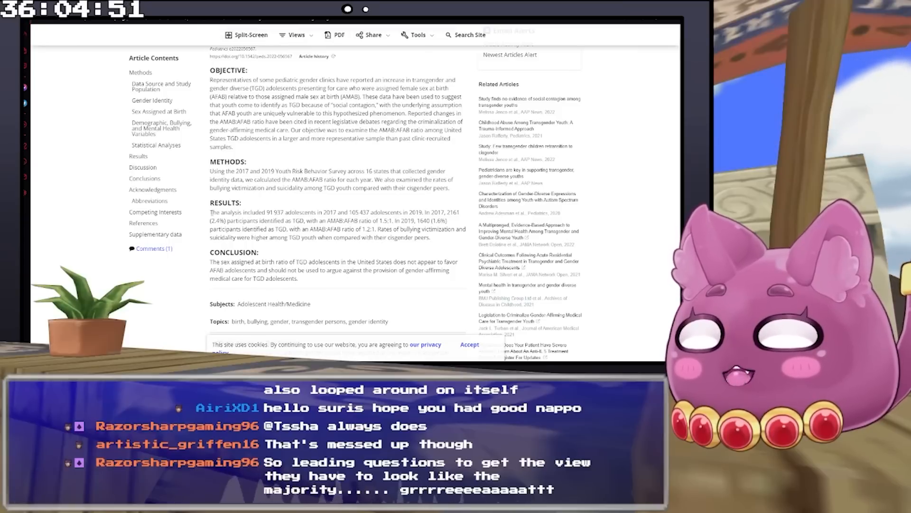
{"action": "mouse_move", "coordinate": [278, 206]}
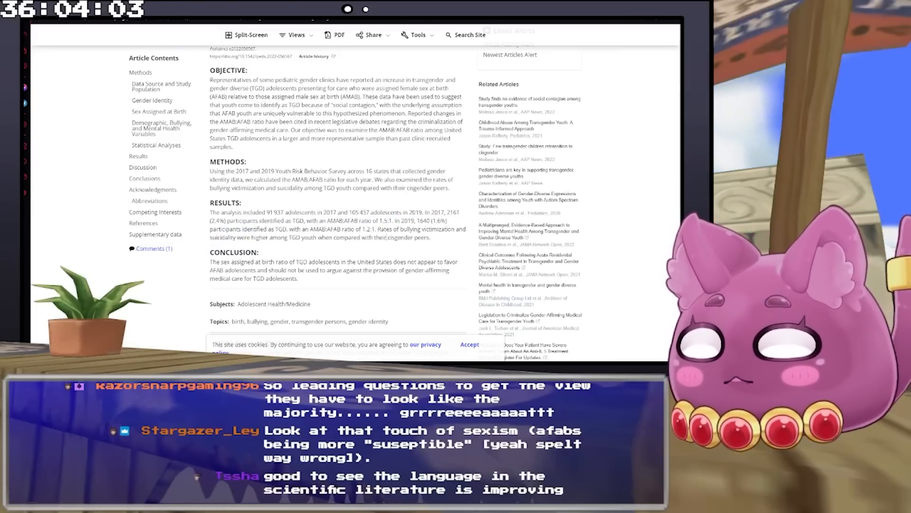
{"action": "scroll", "scroll_direction": "down", "scroll_amount": 3}
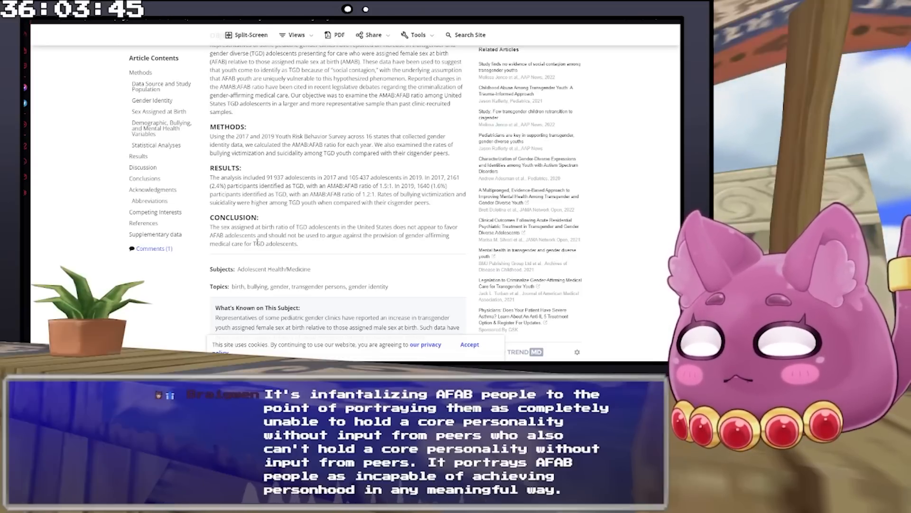
{"action": "scroll", "scroll_direction": "down", "scroll_amount": 3}
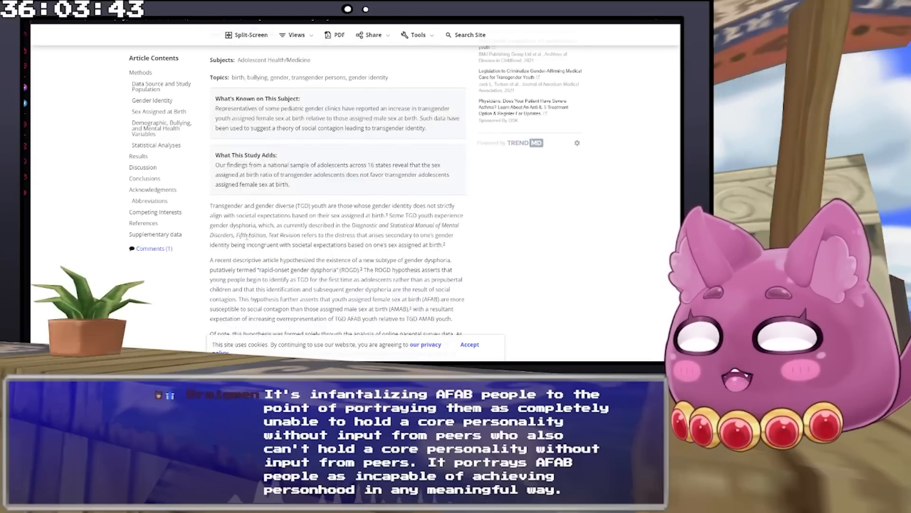
{"action": "scroll", "scroll_direction": "down", "scroll_amount": 3}
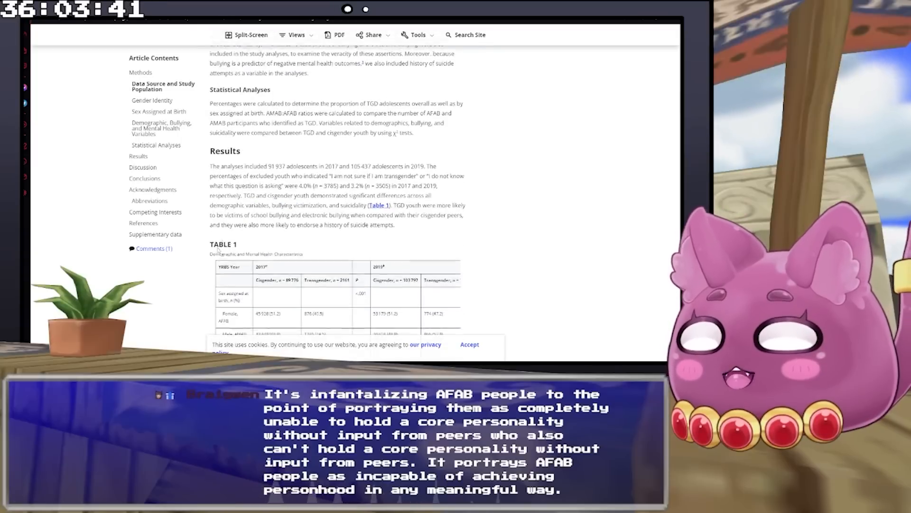